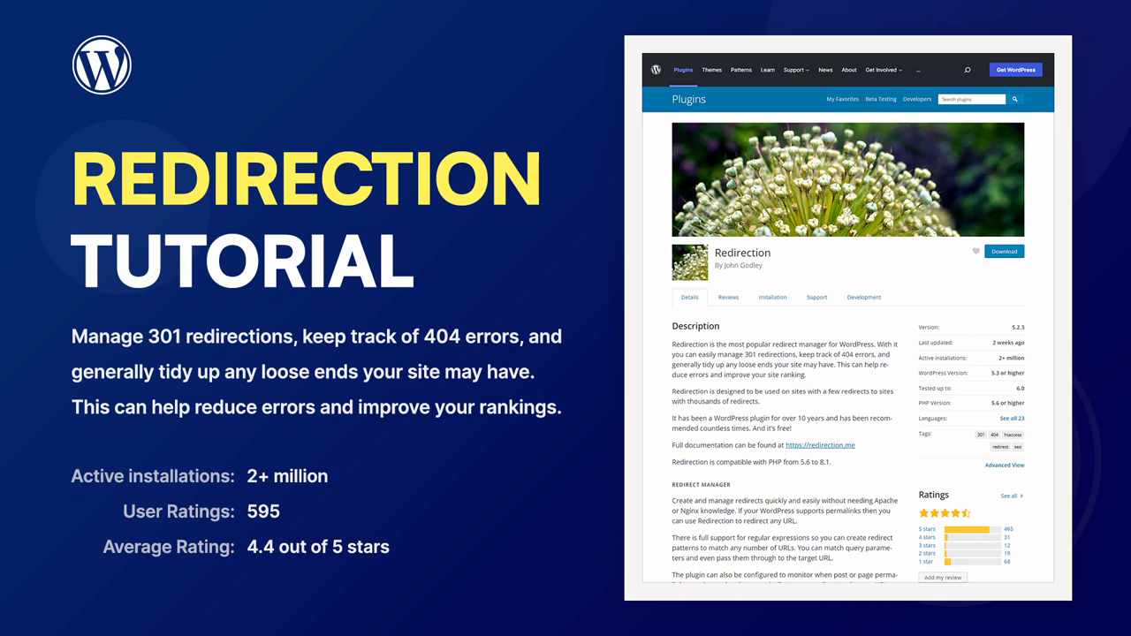
Install and activate the Redirection plugin from Plugins > Add New
click(728, 297)
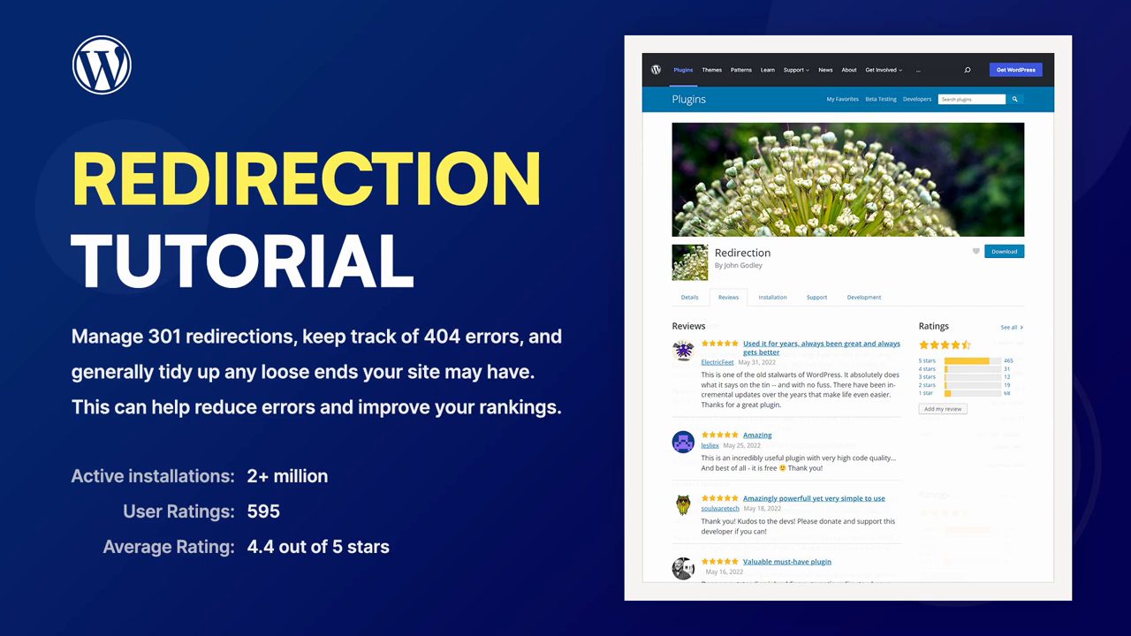
click(689, 297)
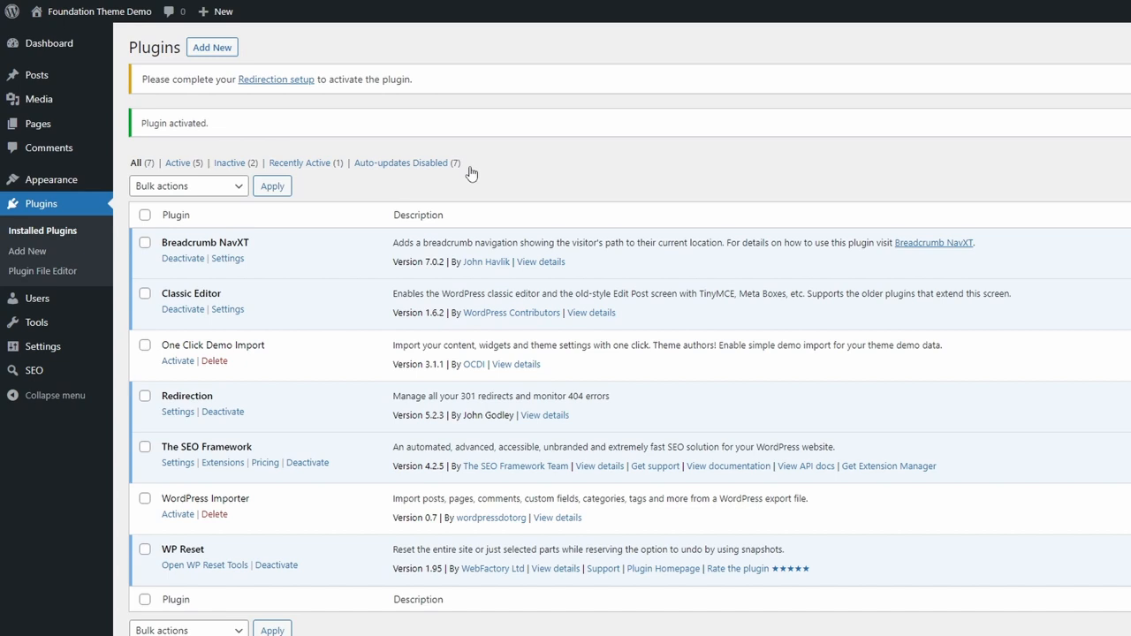
Follow the 'Redirection setup' notice link to the plugin's welcome page
click(276, 77)
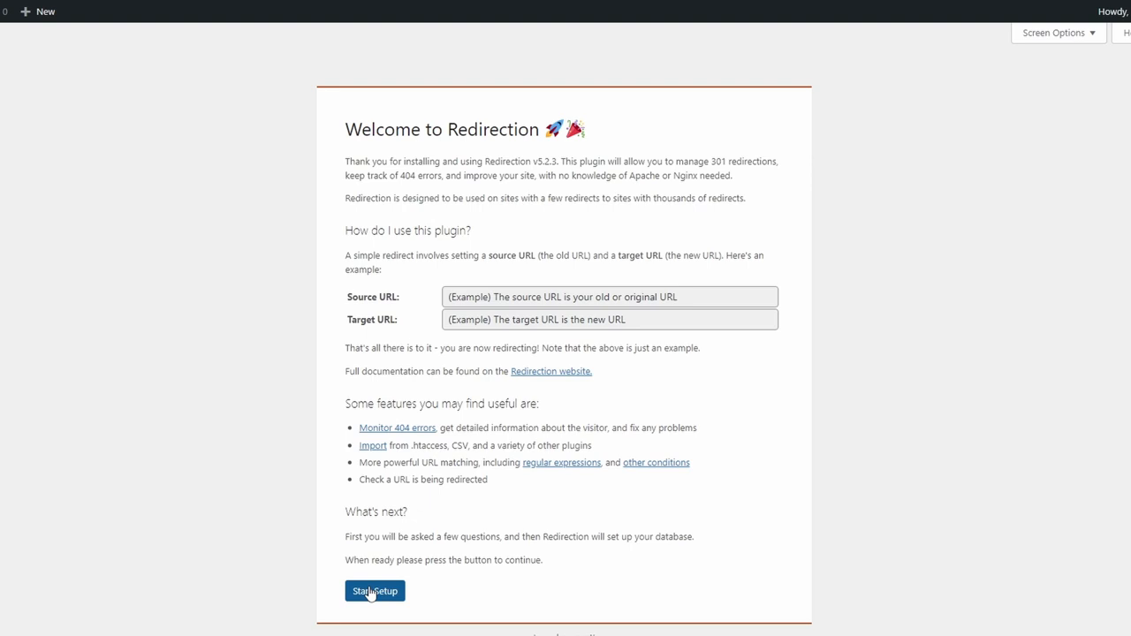
Run Start Setup with monitoring and logging kept on, toggle IP storage, and finish after the REST API check
click(375, 590)
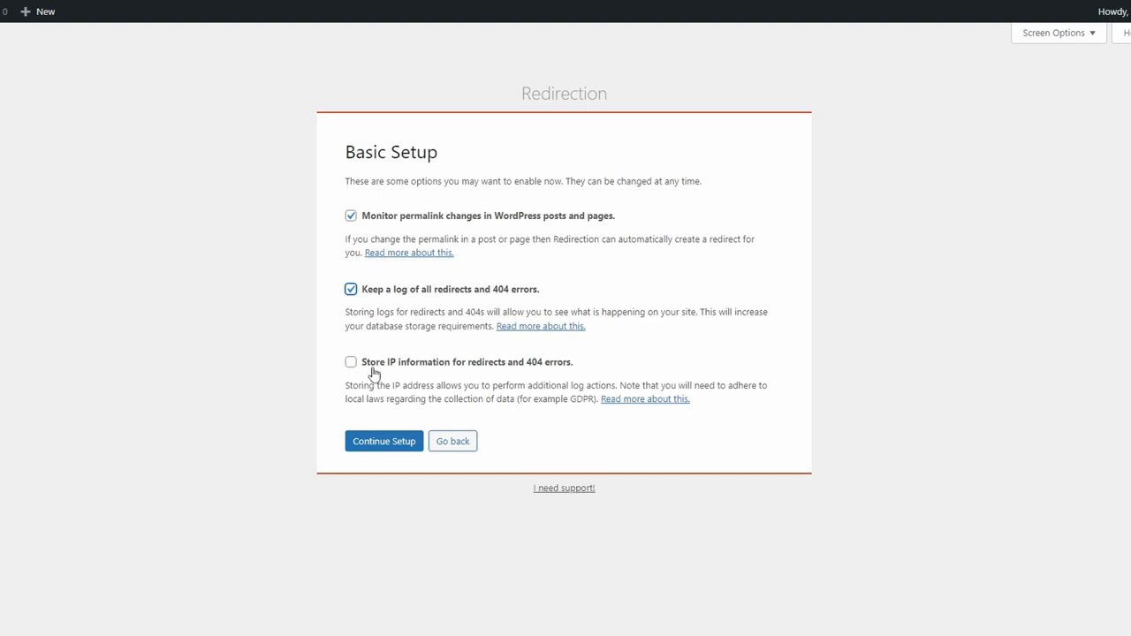
click(383, 442)
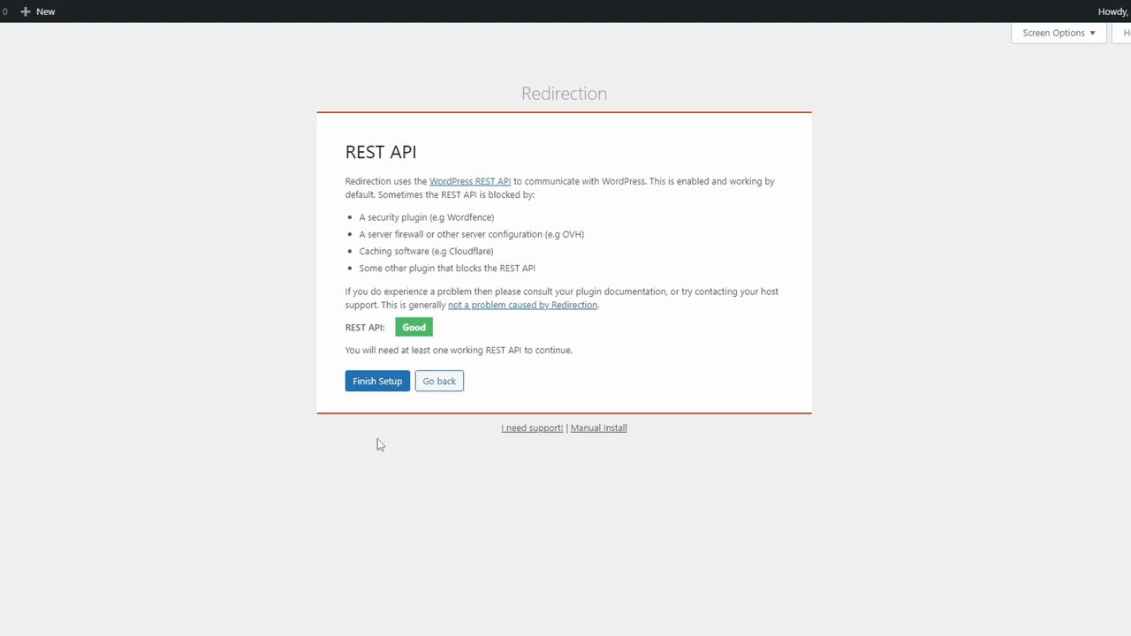
click(376, 382)
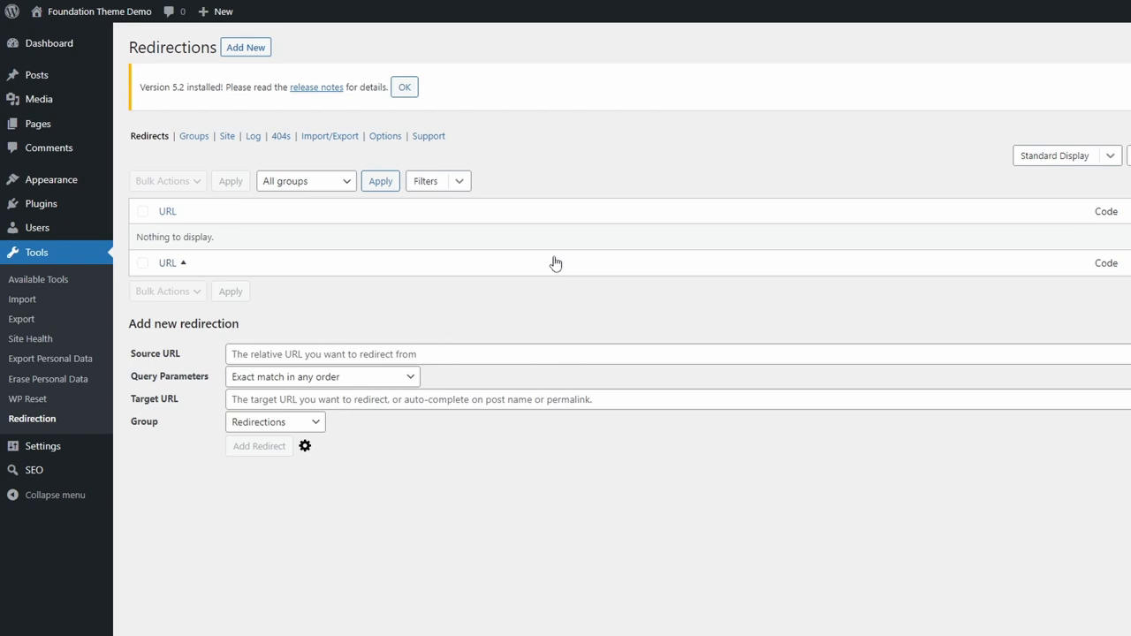
Acknowledge the 'Version 5.2 installed' notice with OK
click(405, 86)
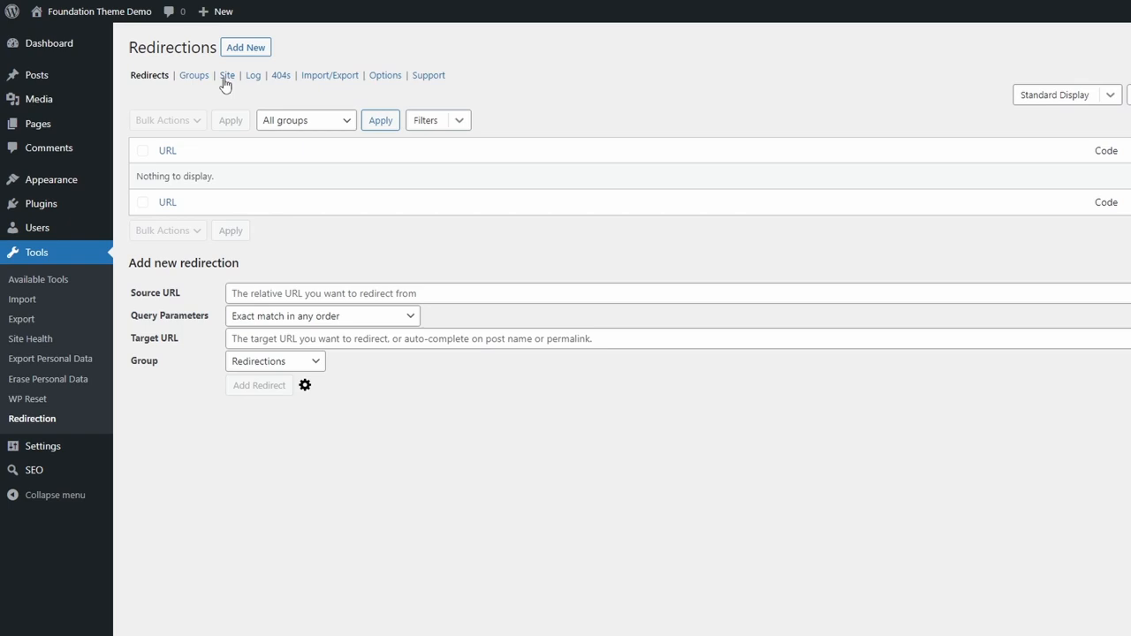
In Site settings, untick 'Force a redirect from HTTP to HTTPS' under Canonical Settings
click(226, 75)
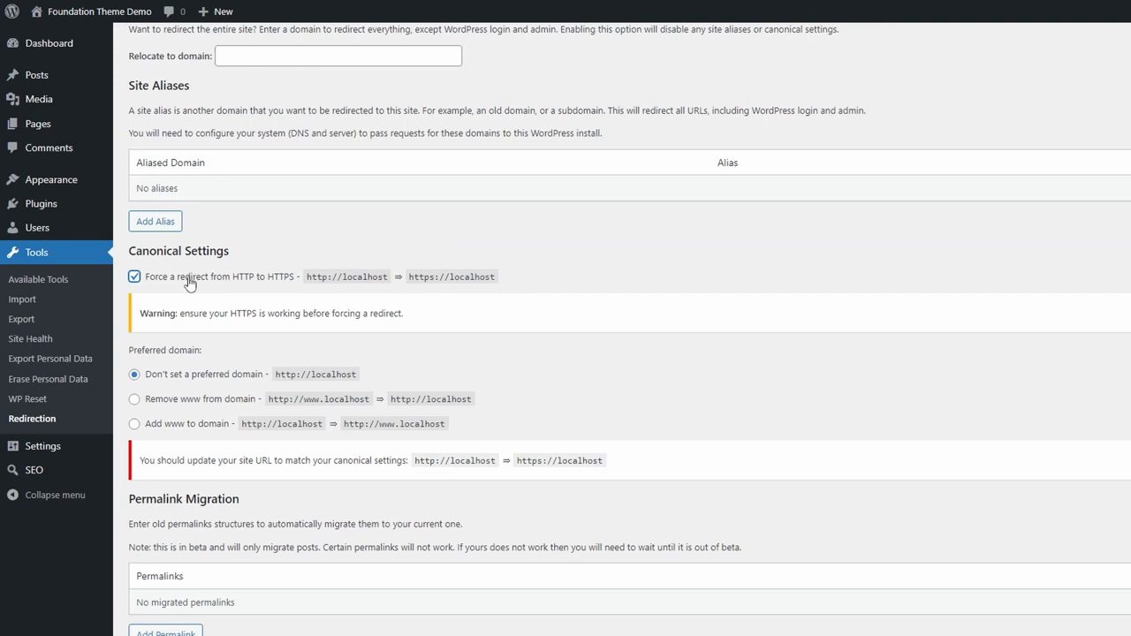
click(135, 276)
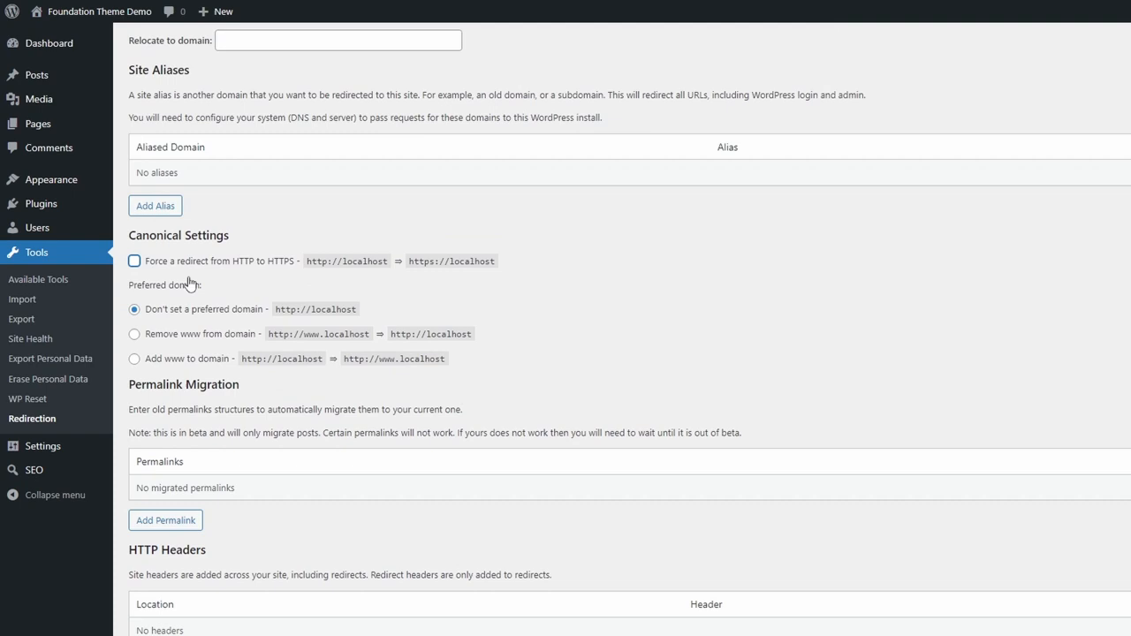
click(135, 359)
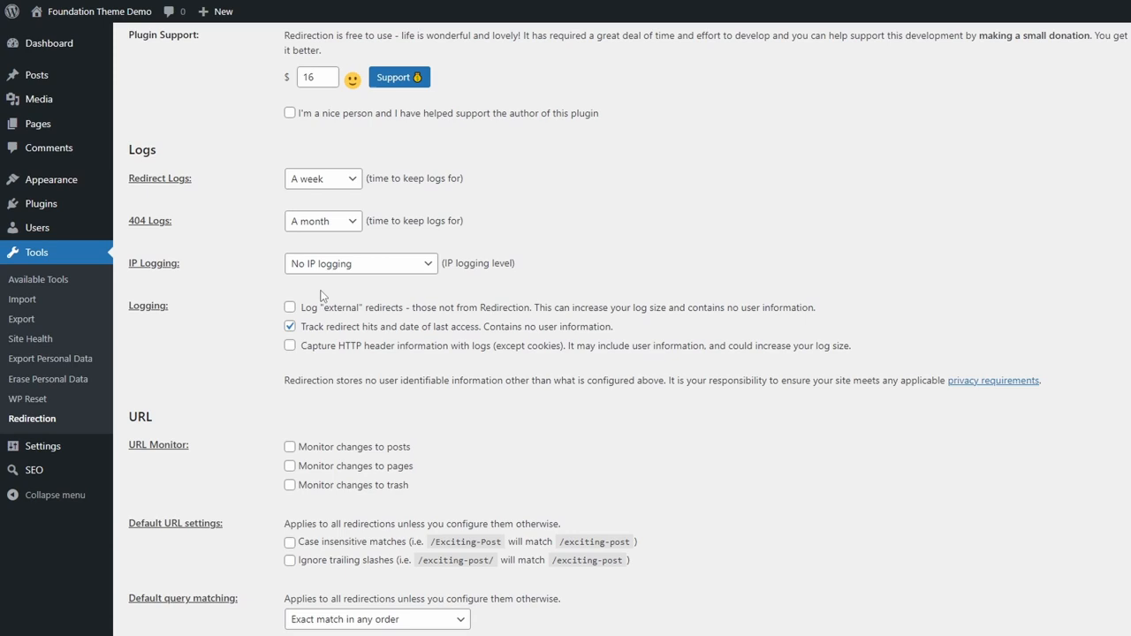
Under URL Monitor in Options, enable monitoring changes to posts and to pages
scroll(down, 3)
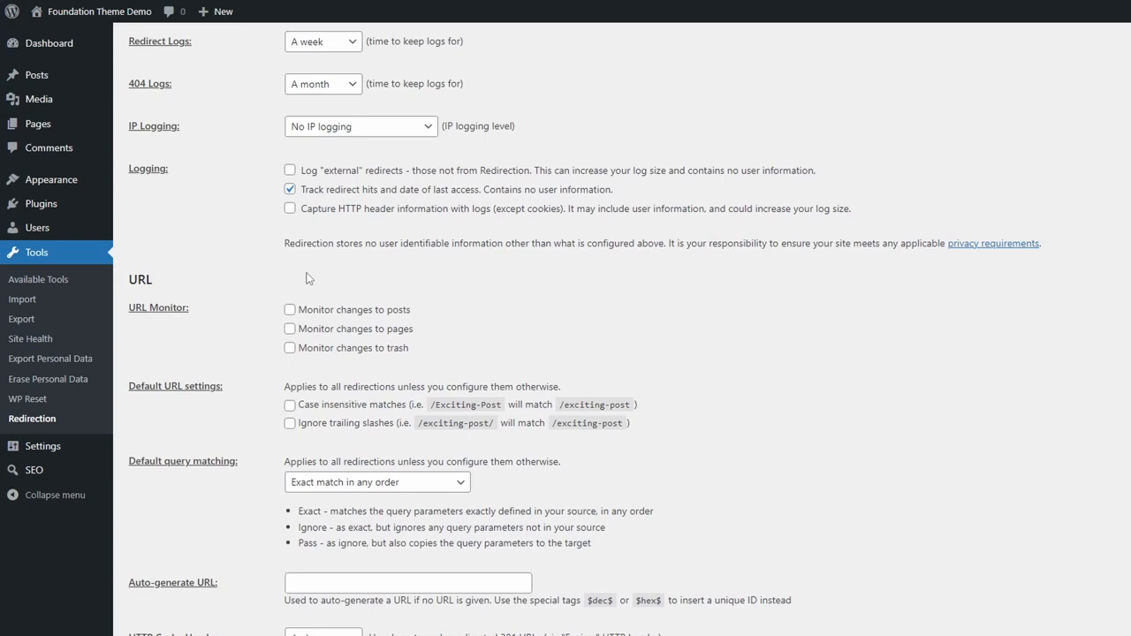
click(290, 310)
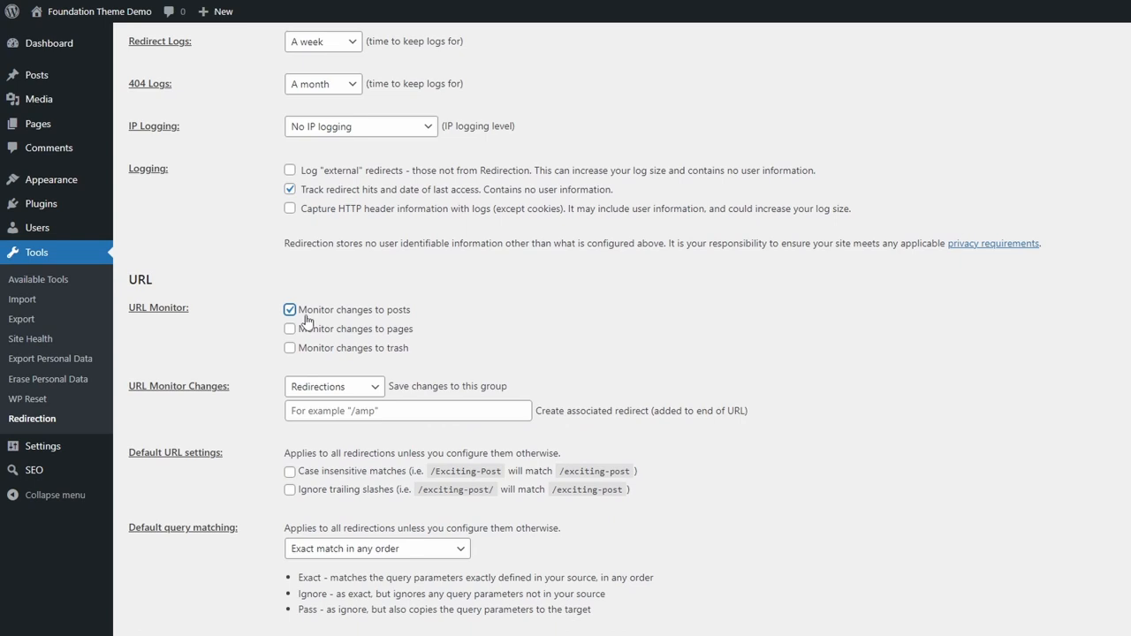
click(289, 329)
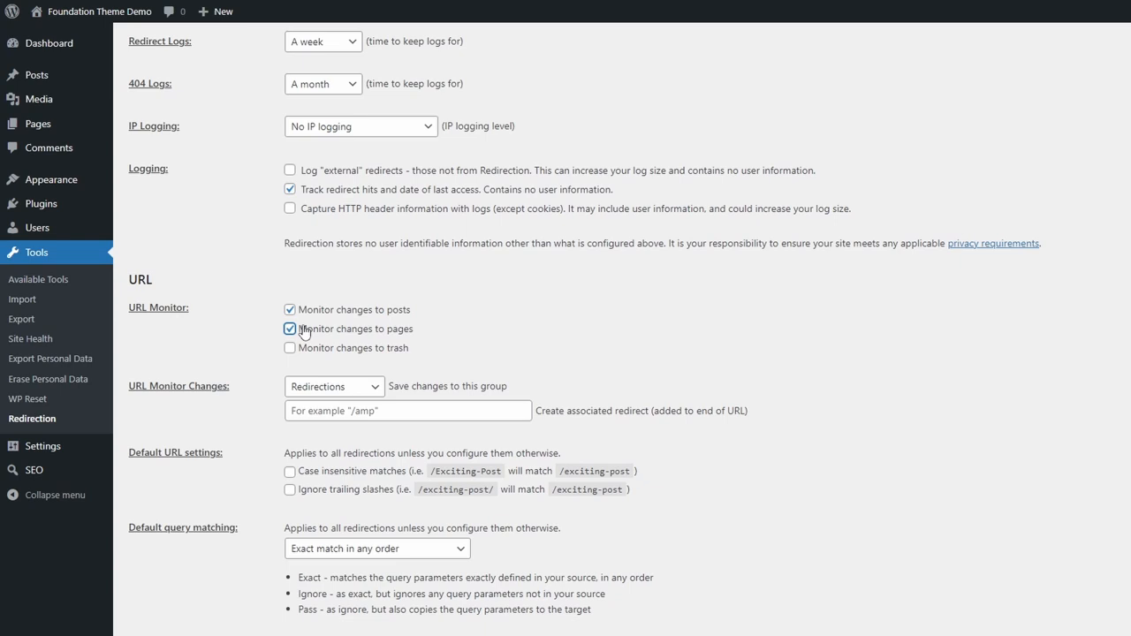
scroll(down, 3)
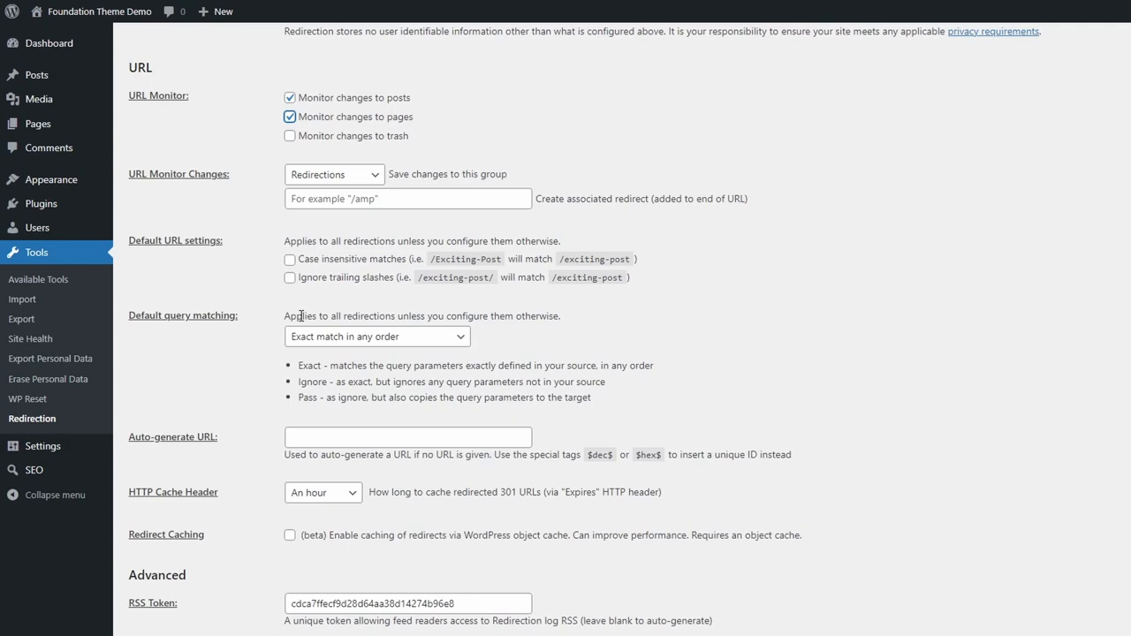
click(290, 277)
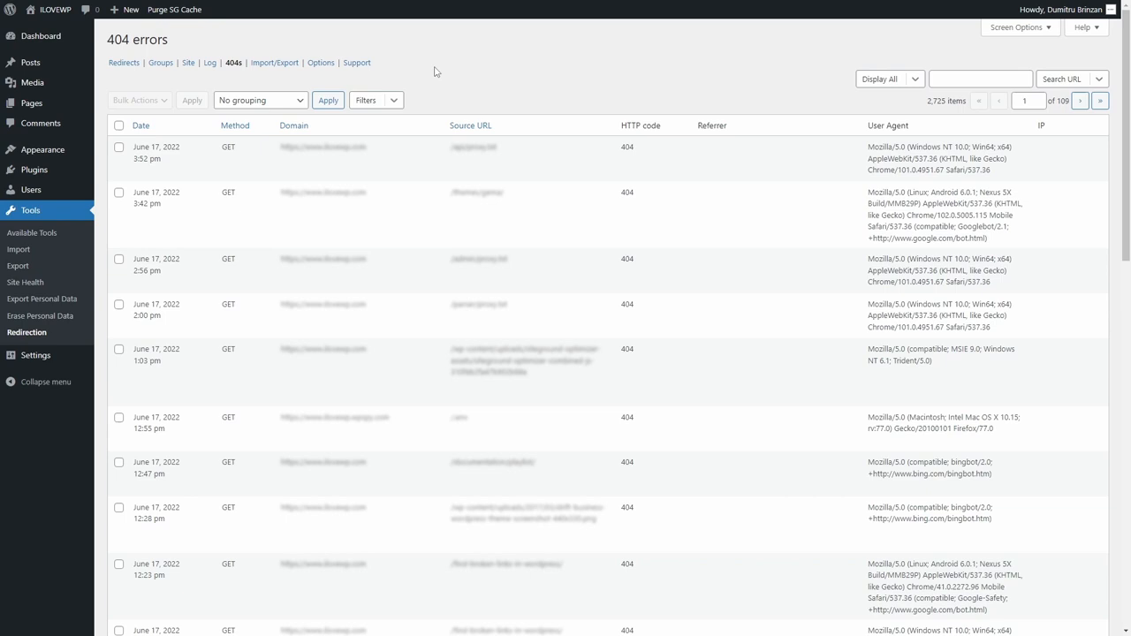
Scroll through the 404 errors log to view entries grouped by source URL with hit counts
scroll(down, 3)
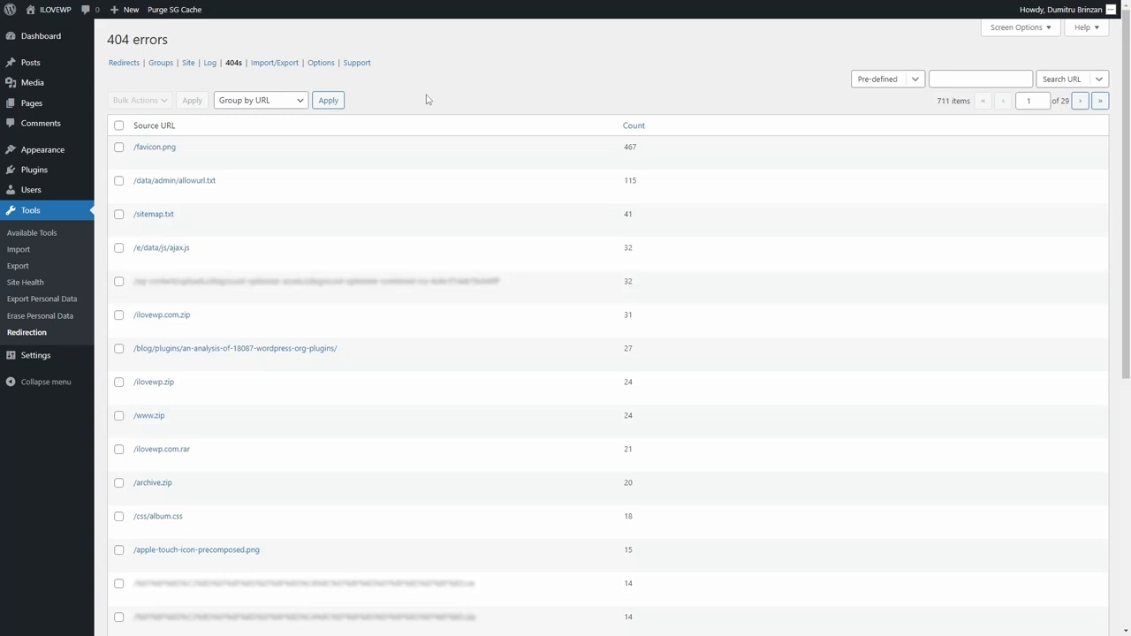
scroll(down, 3)
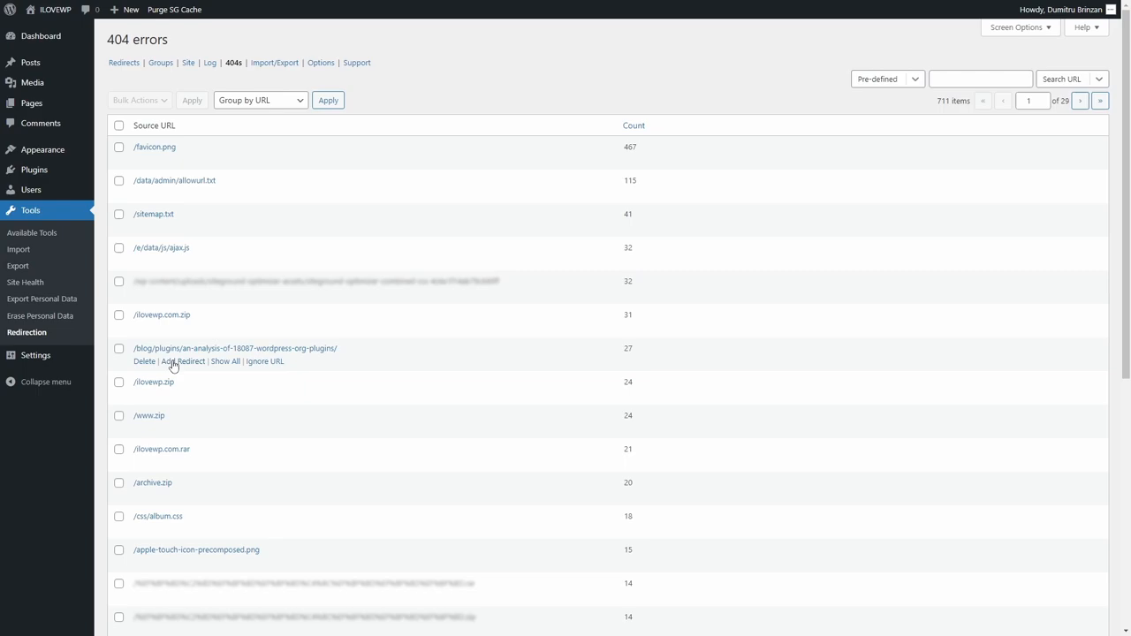
Start a redirect for the 404ing an-analysis-of-18087-wordpress-org-plugins URL and choose its 'When matched' action
click(184, 360)
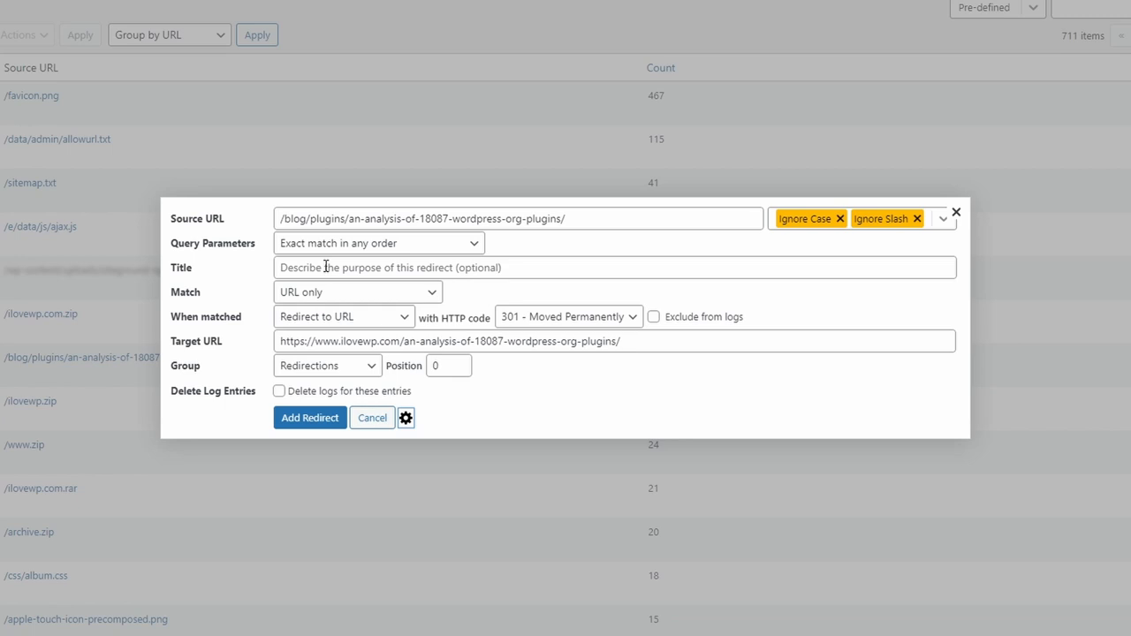
click(357, 292)
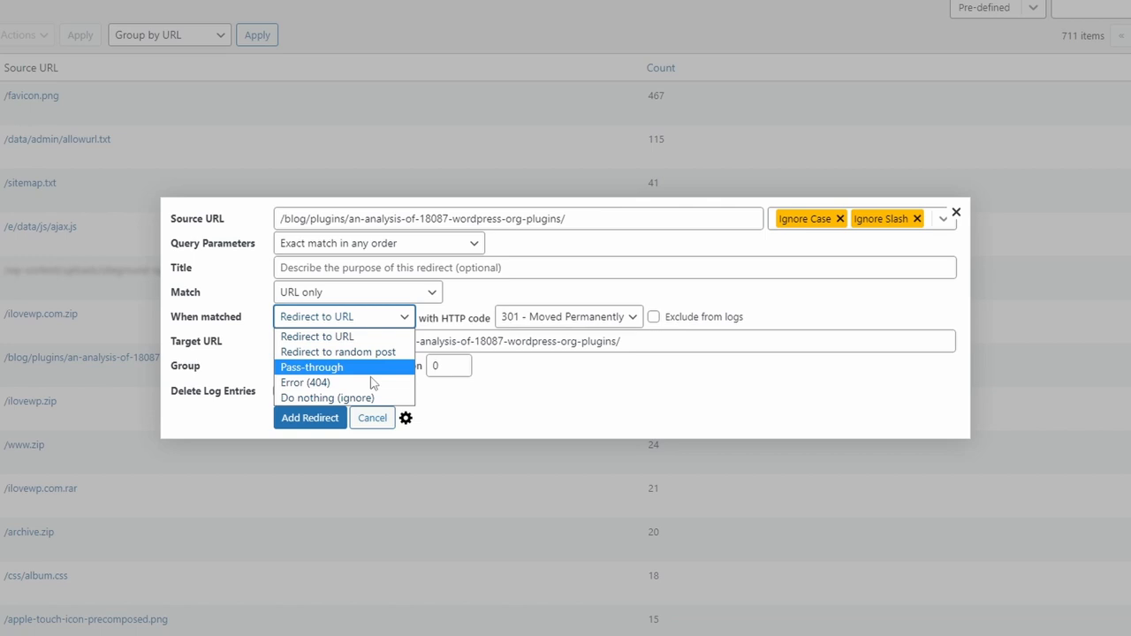
click(371, 417)
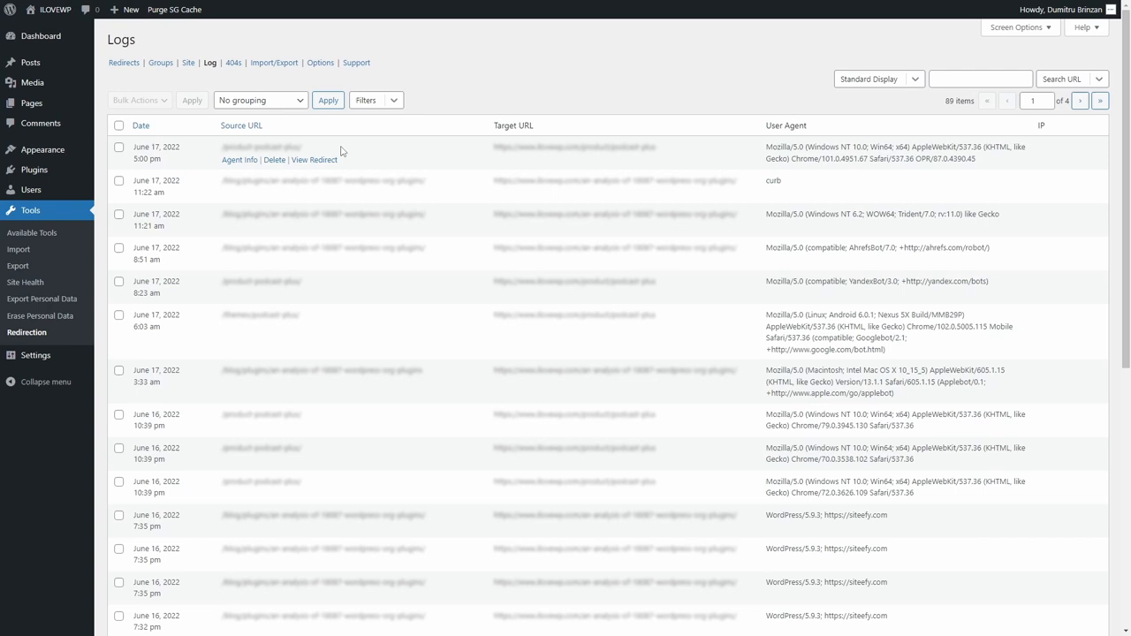
Choose 'Group by URL' for the redirect log entries
click(265, 99)
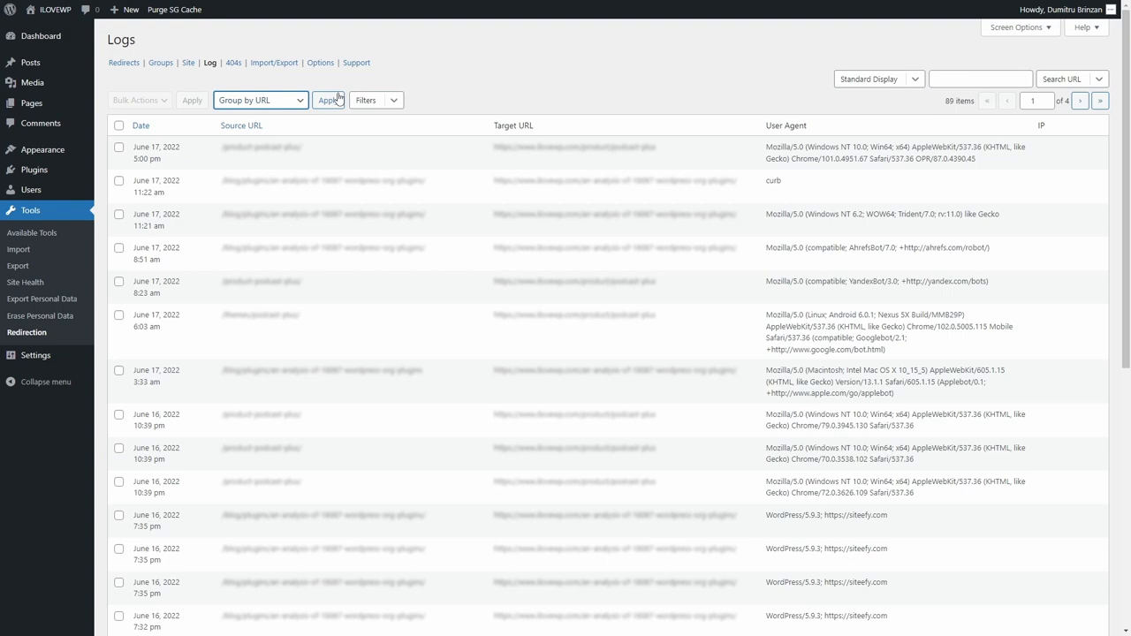